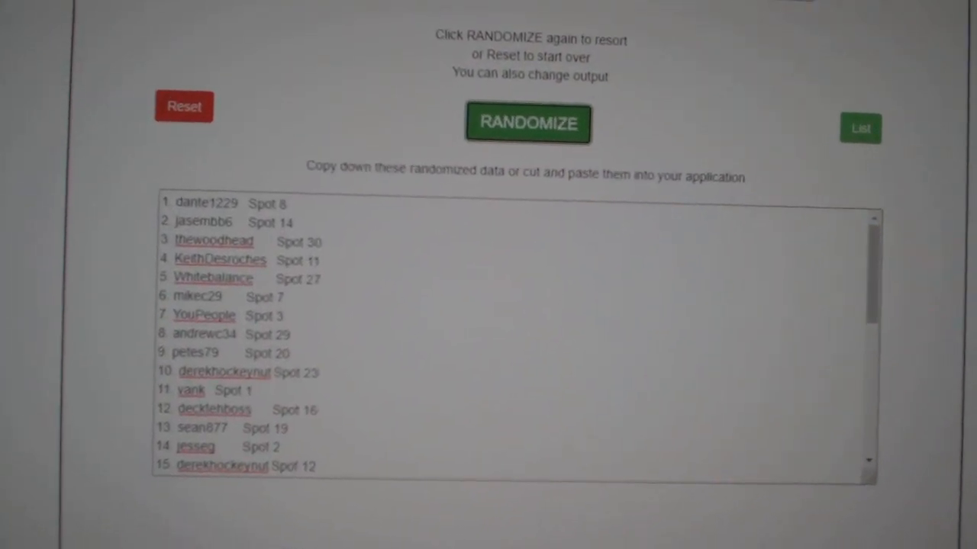
Reshuffle the 31-entry names-and-spots list twice with RANDOMIZE.
left_click(528, 123)
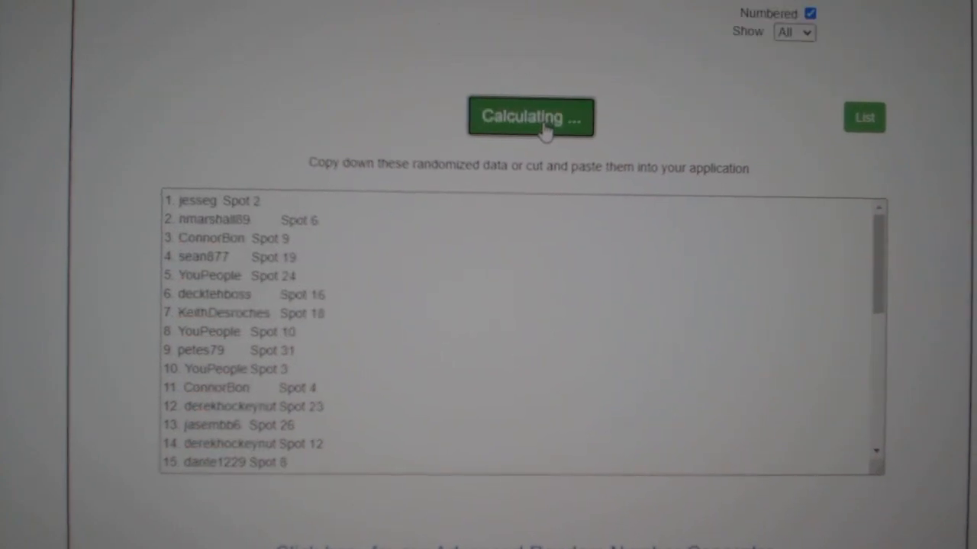
left_click(529, 117)
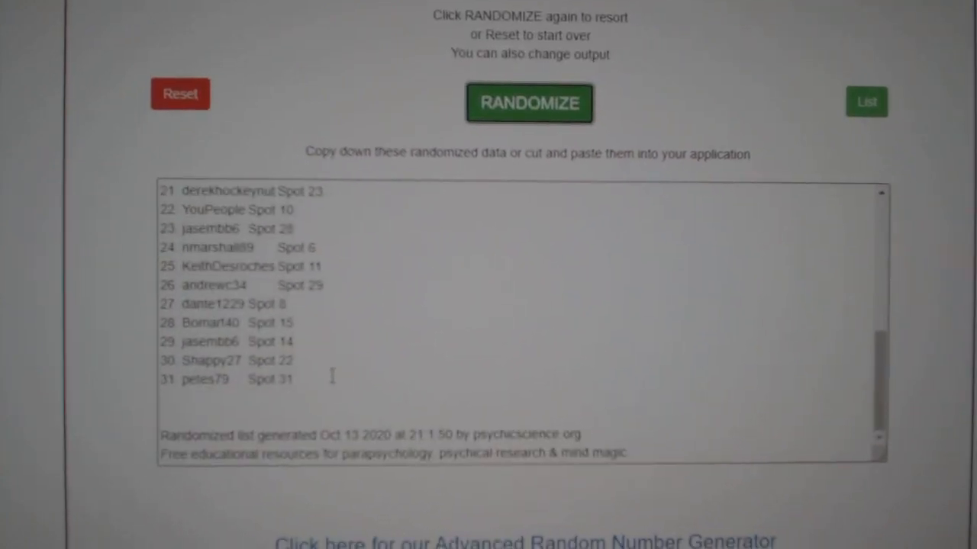
right_click(229, 214)
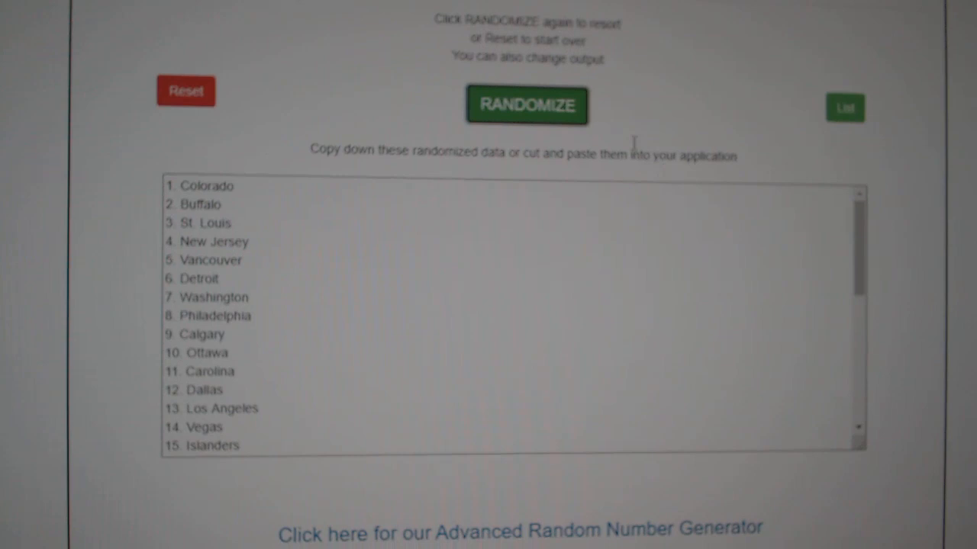
Shuffle the NHL team list twice into a new random order.
left_click(526, 105)
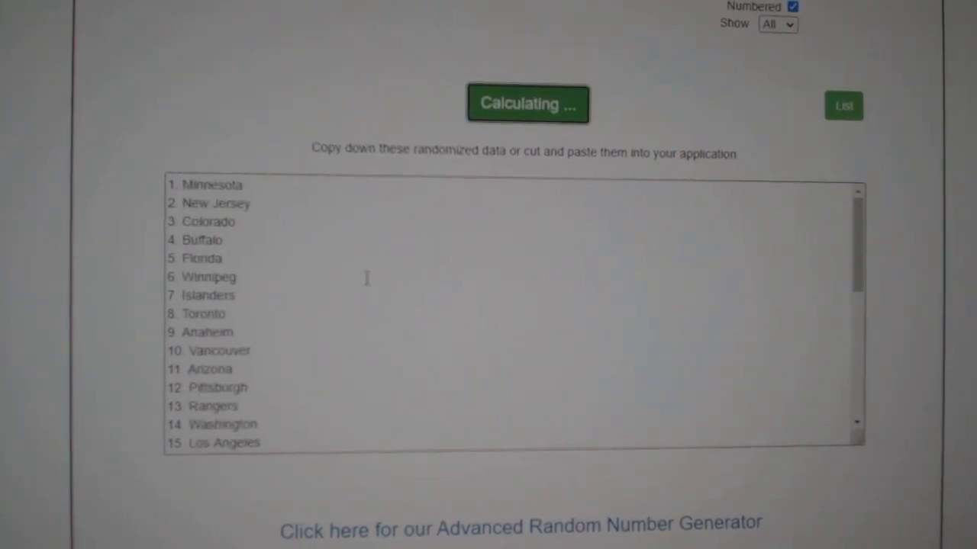
left_click(527, 104)
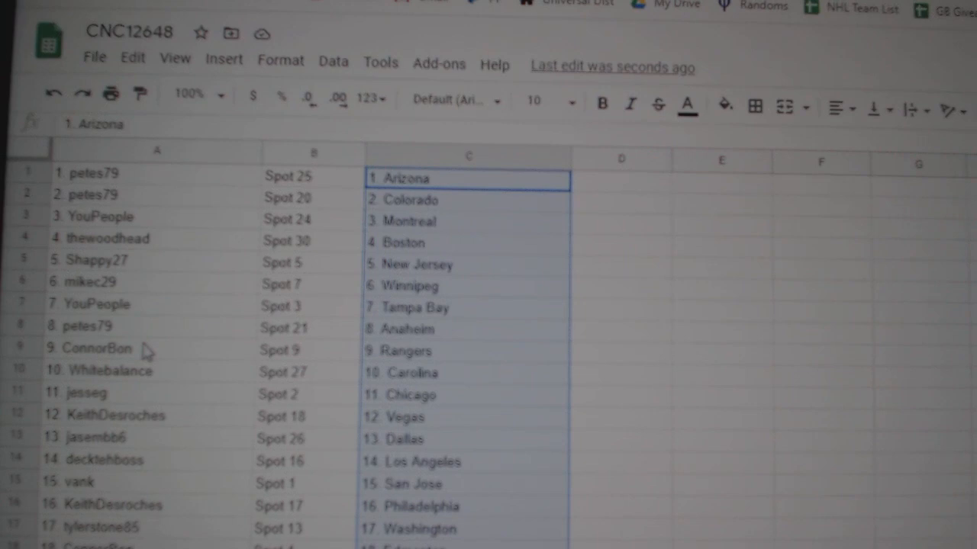
Scroll through the CNC12648 sheet to row 28 and select the Bomart40 pairing.
scroll("down", 3)
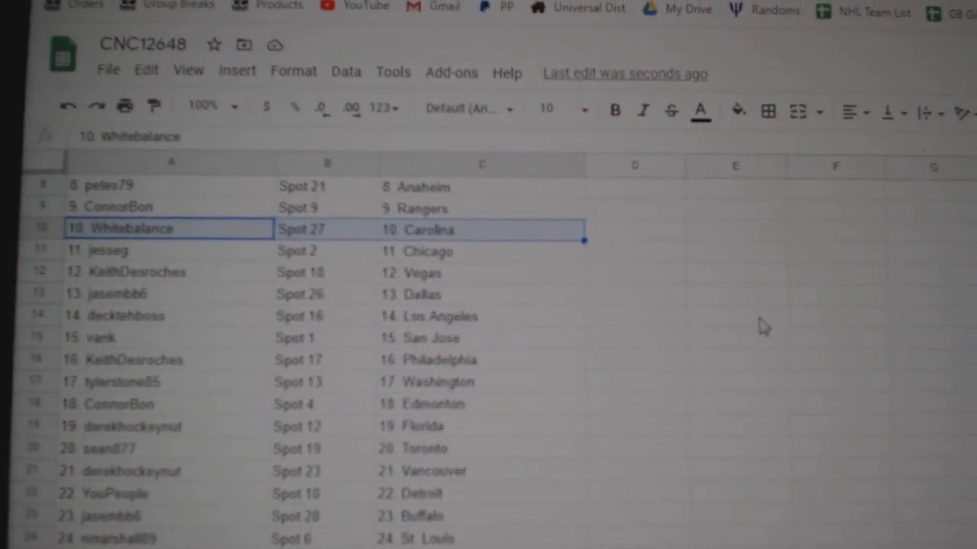
scroll("down", 3)
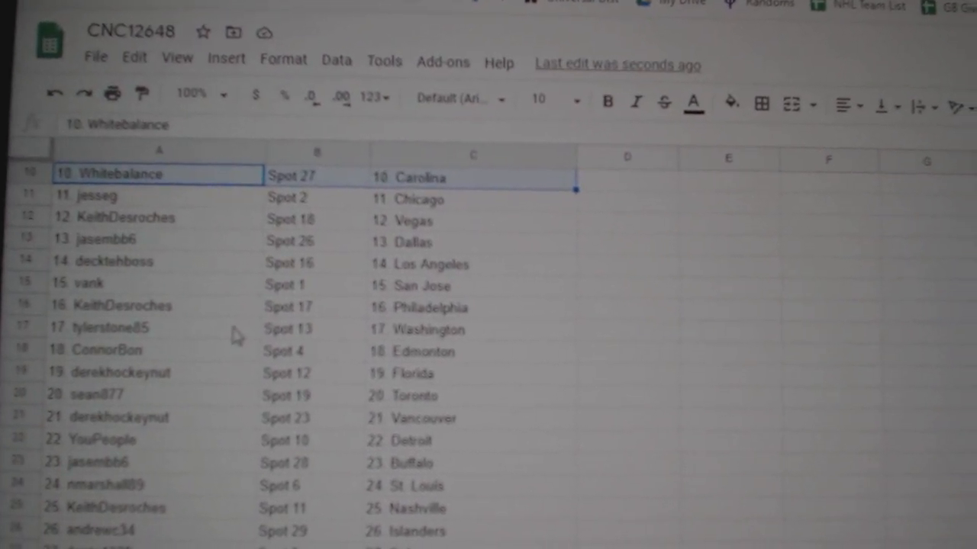
scroll("down", 3)
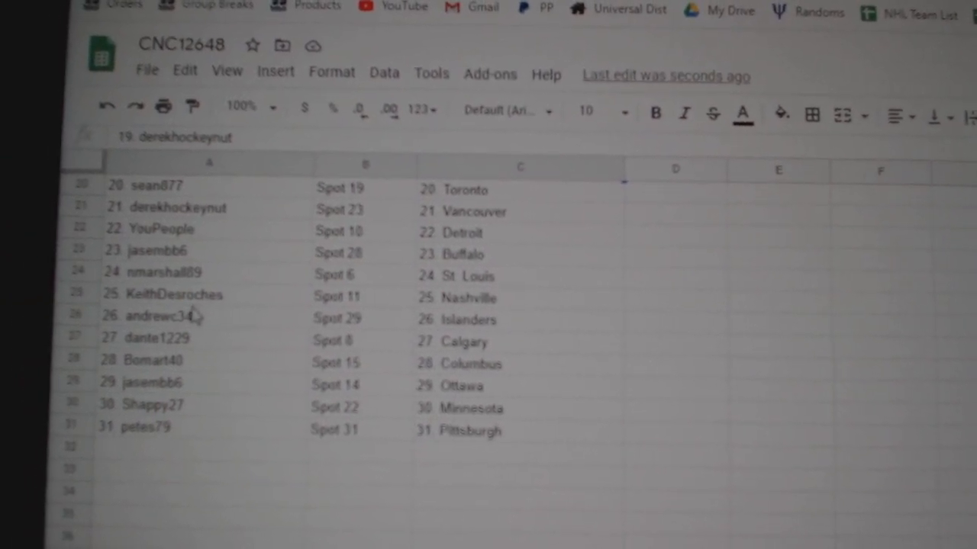
left_click(152, 358)
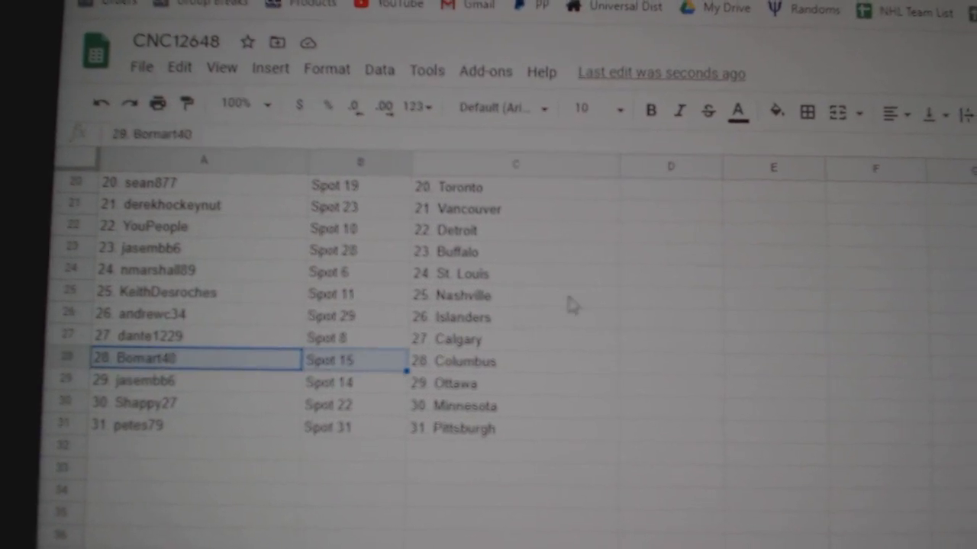